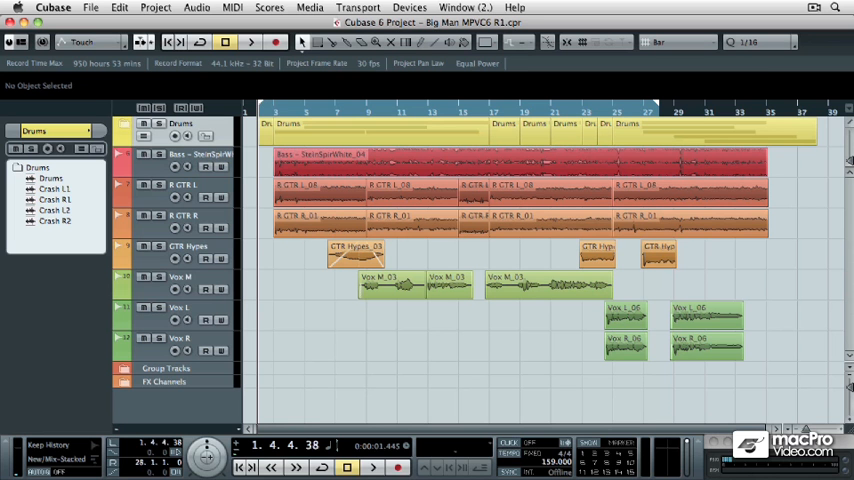
# Select the R GTR L_08 guitar event at bar 9 to show its start, end and length
pyautogui.click(449, 183)
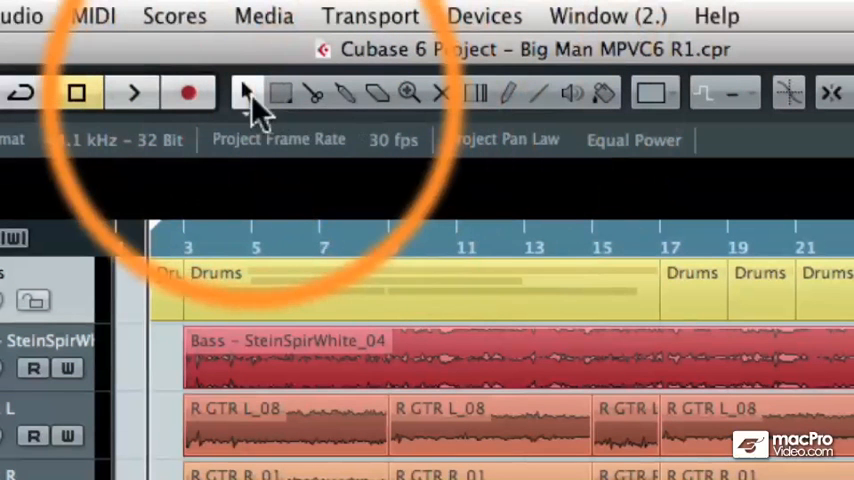
pyautogui.moveTo(605, 92)
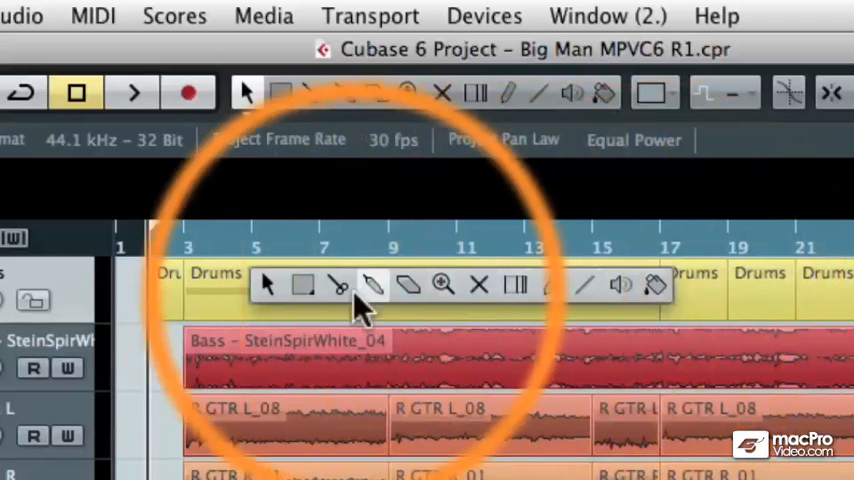
pyautogui.moveTo(622, 287)
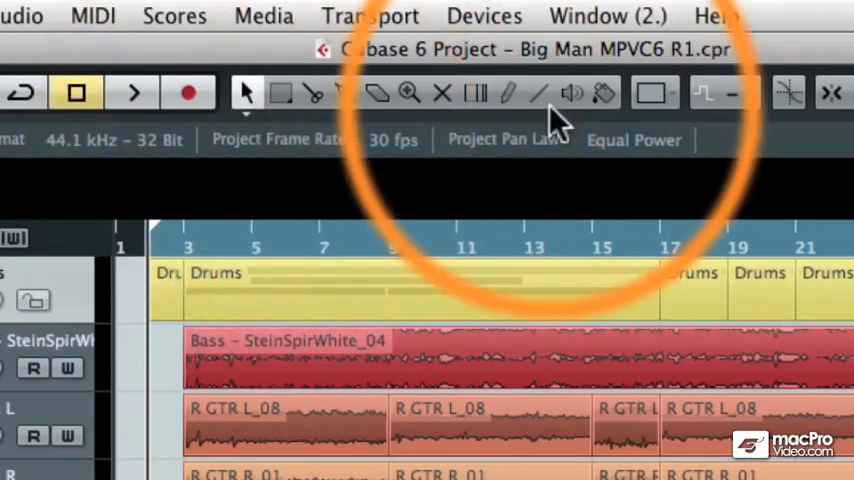
pyautogui.moveTo(400, 95)
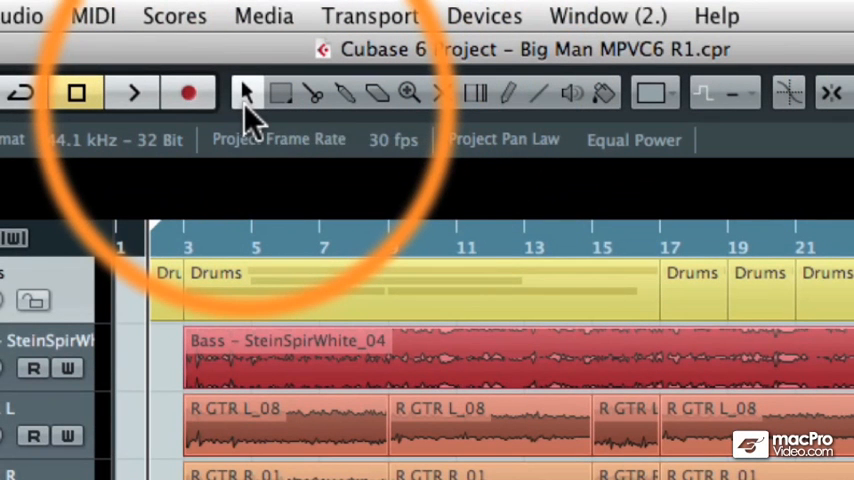
pyautogui.moveTo(247, 97)
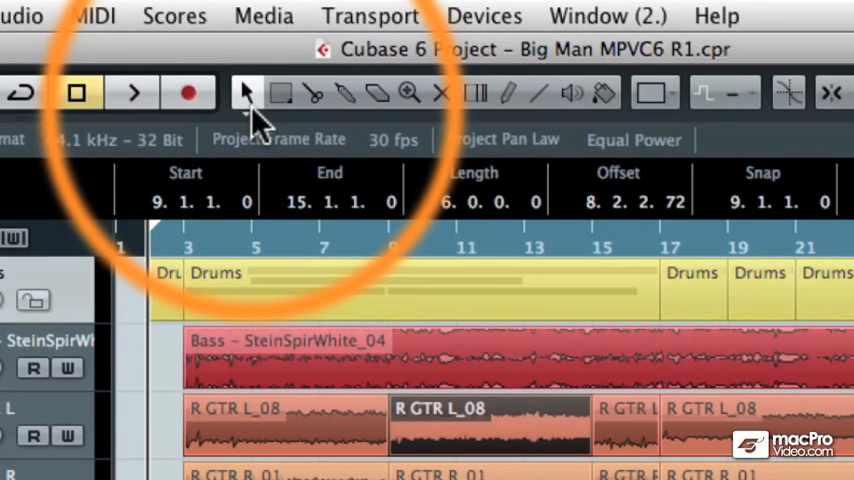
pyautogui.moveTo(243, 92)
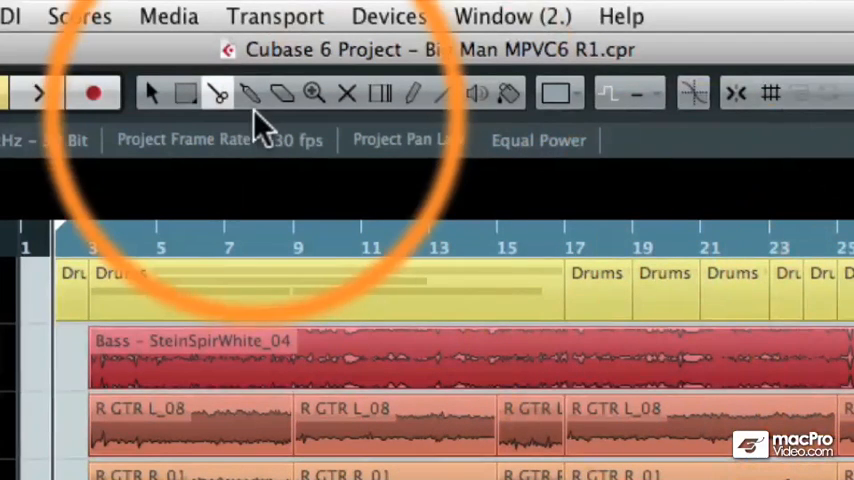
pyautogui.moveTo(252, 94)
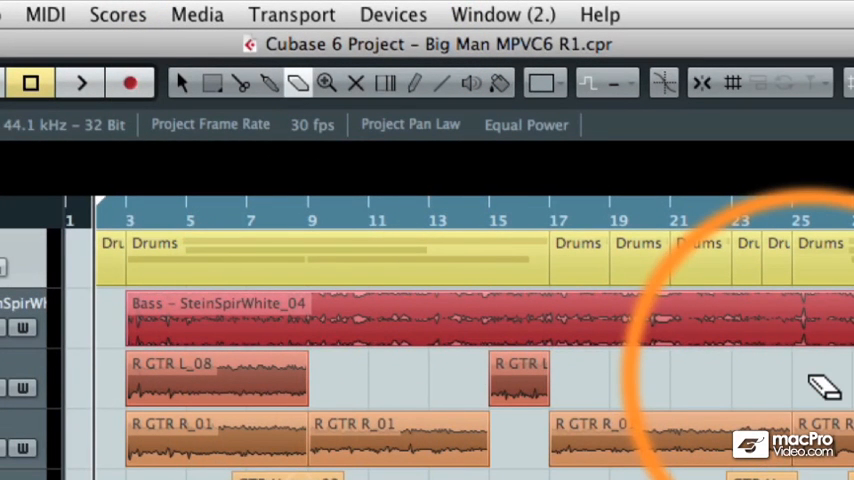
pyautogui.moveTo(832, 400)
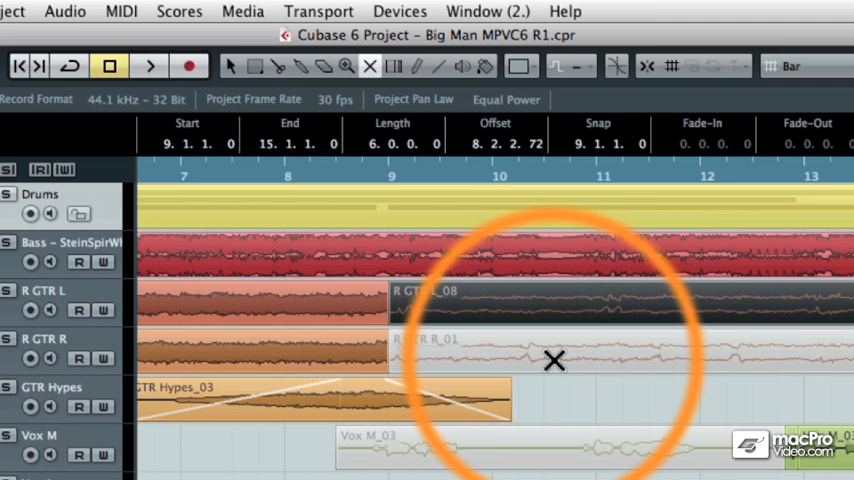
# Mute the R GTR L_08 event at bar 9 with the Mute tool
pyautogui.click(540, 345)
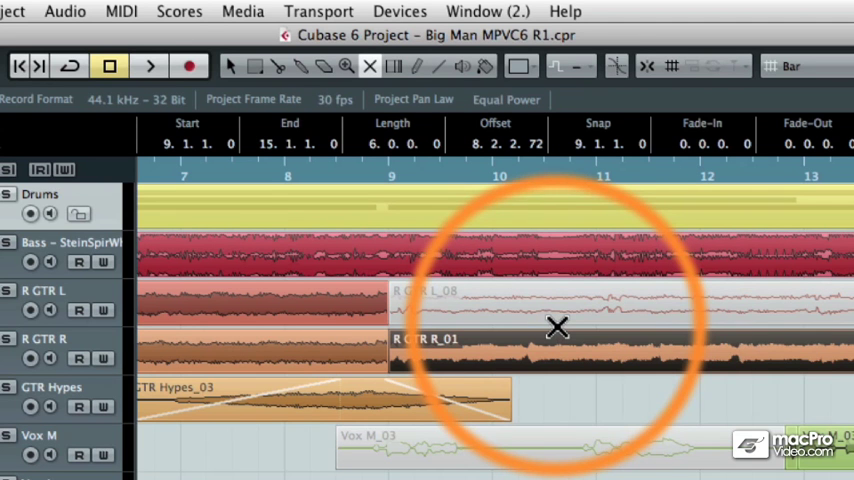
pyautogui.moveTo(569, 446)
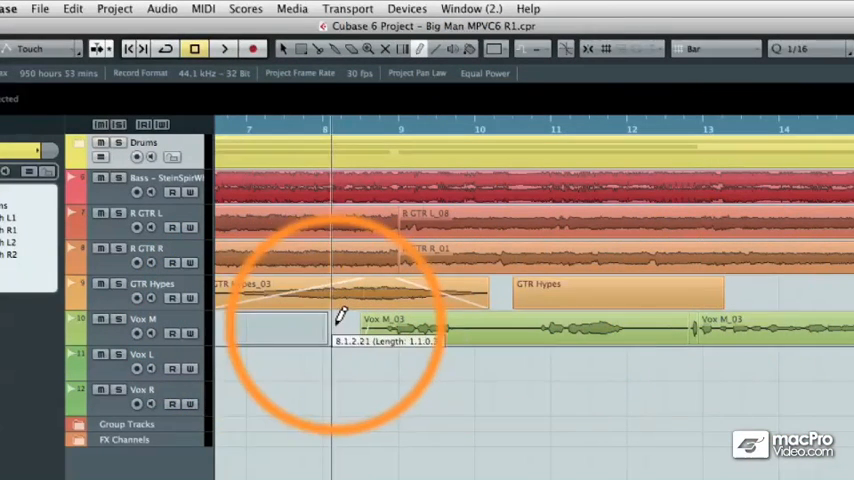
# Click in the event display with the Draw tool to create a new empty event
pyautogui.click(285, 330)
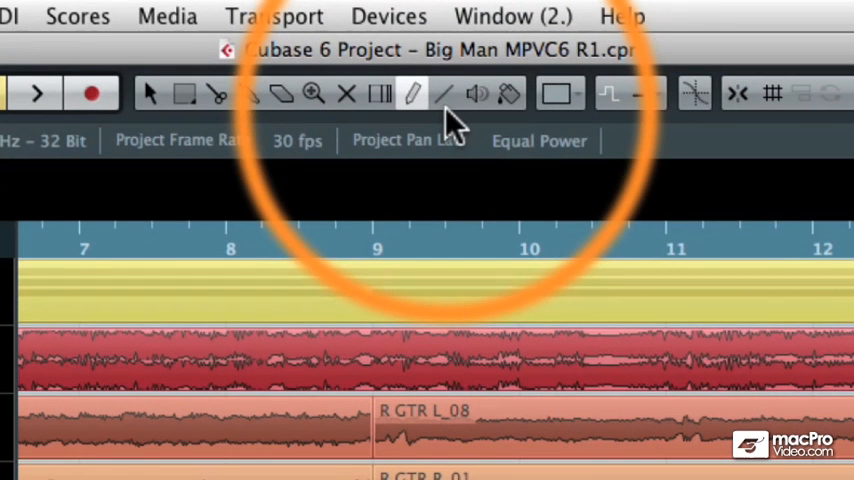
pyautogui.click(474, 93)
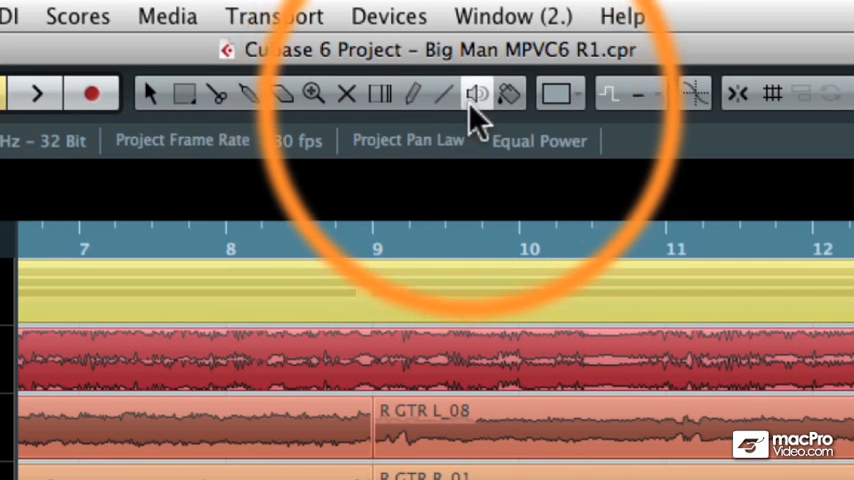
pyautogui.moveTo(475, 93)
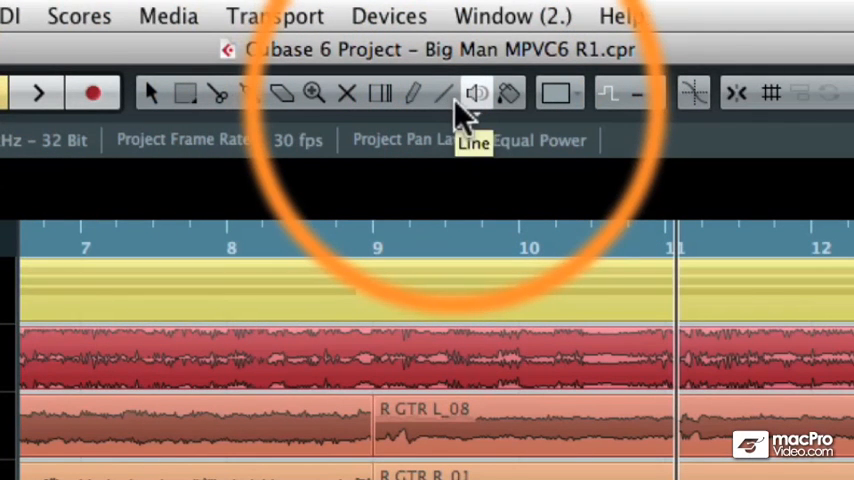
pyautogui.moveTo(478, 93)
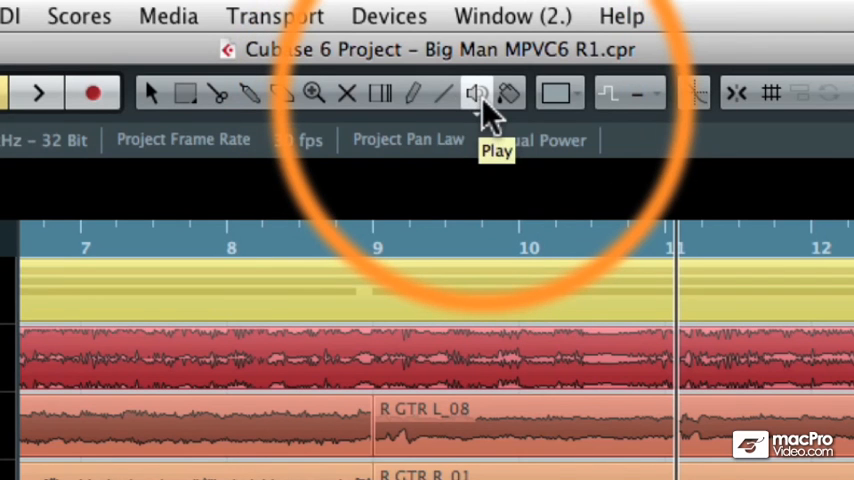
pyautogui.click(471, 93)
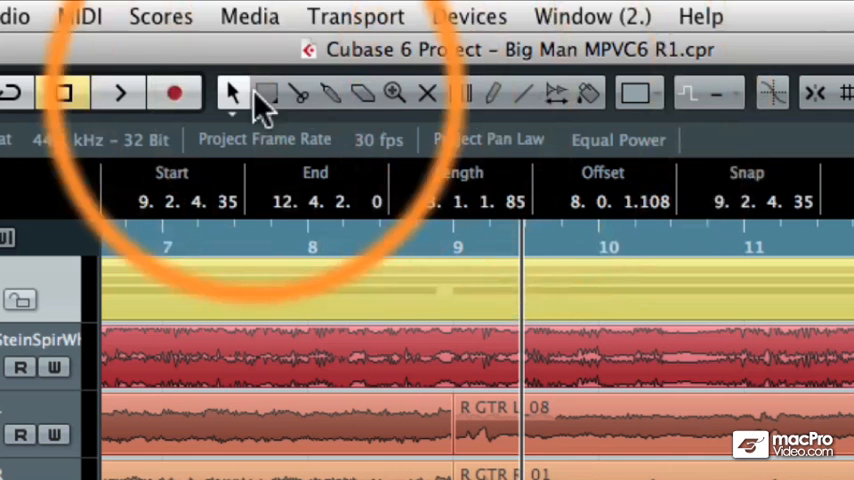
pyautogui.moveTo(232, 92)
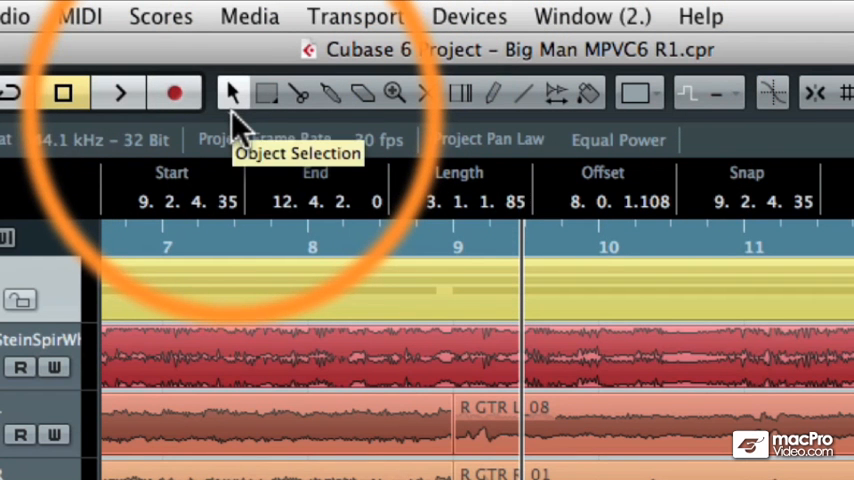